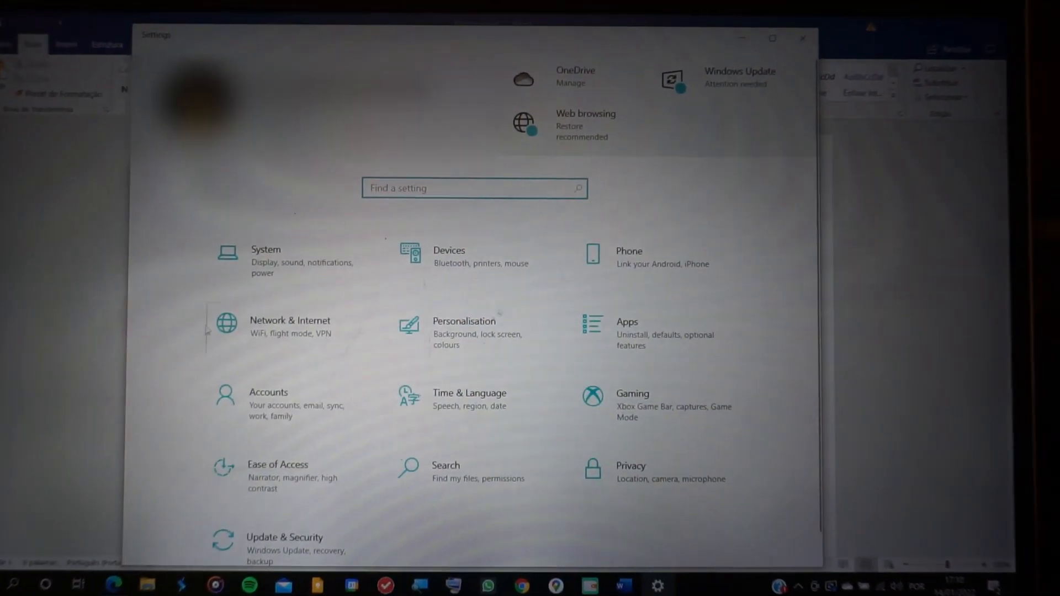
# - Go from System to Sound settings to reach App volume and device preferences
pyautogui.click(265, 259)
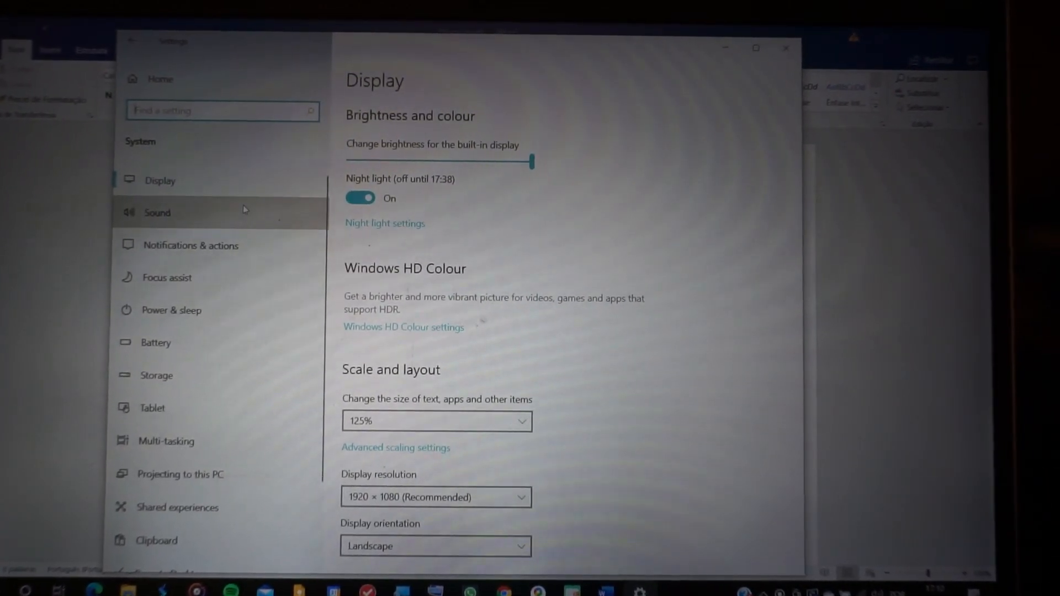
pyautogui.click(157, 212)
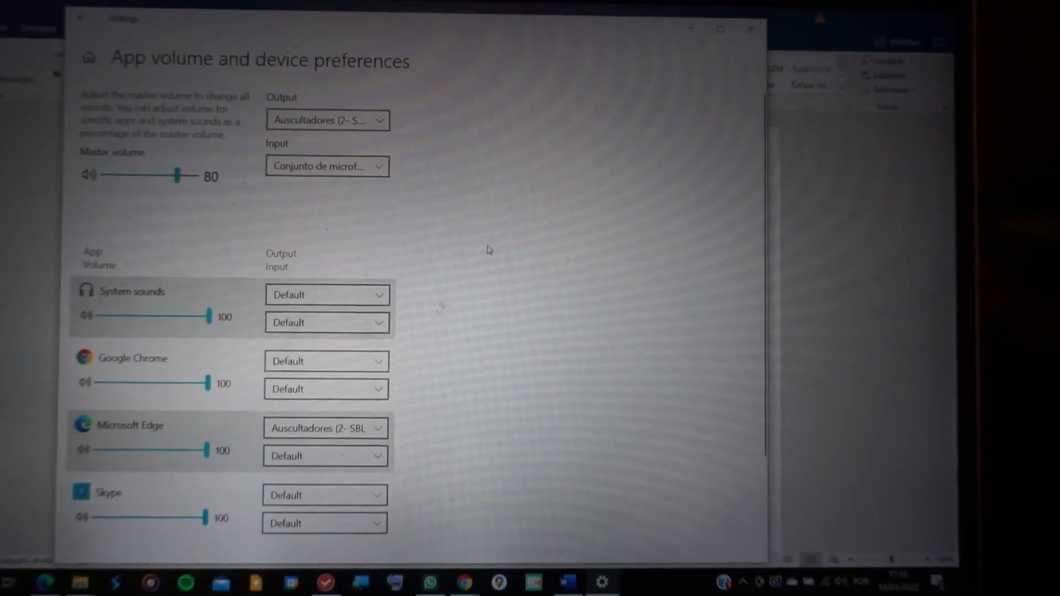
# - Set Google Chrome's output device to Auscultadores (2- SBL 3 A1 Stereo)
pyautogui.scroll(-3)
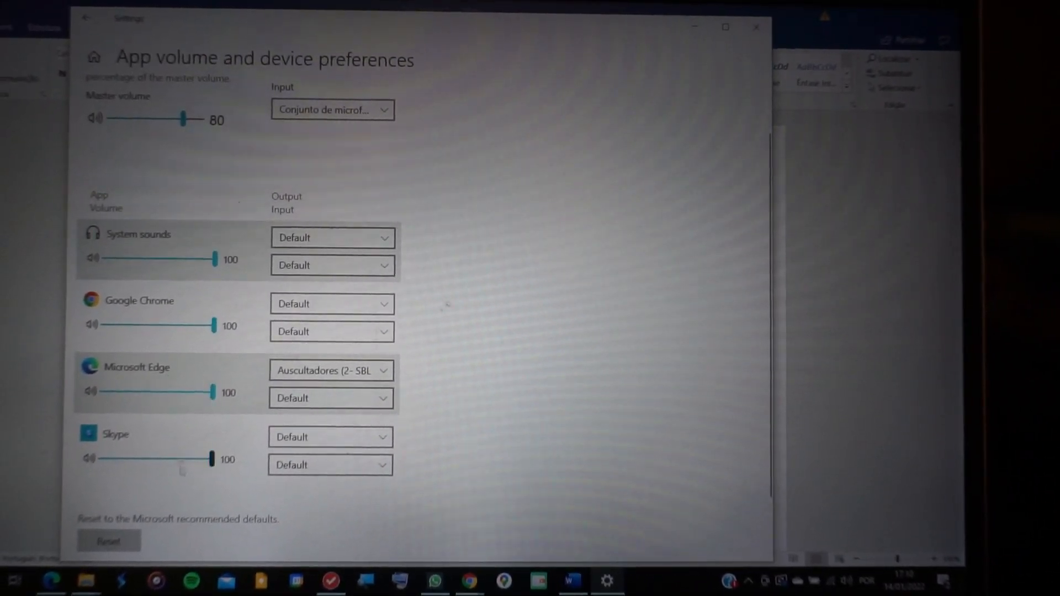
pyautogui.click(331, 238)
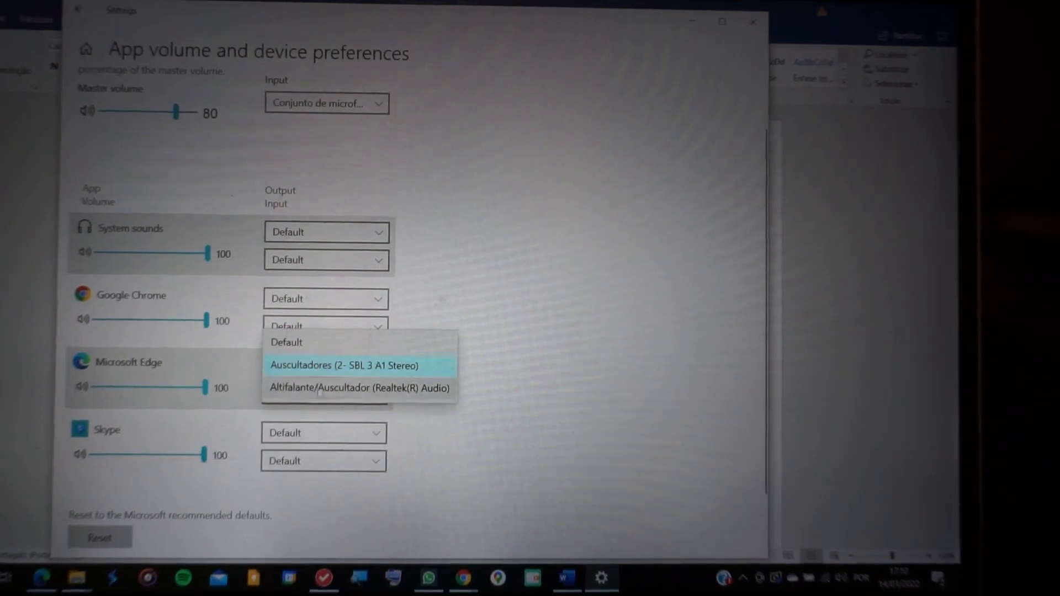
pyautogui.click(343, 364)
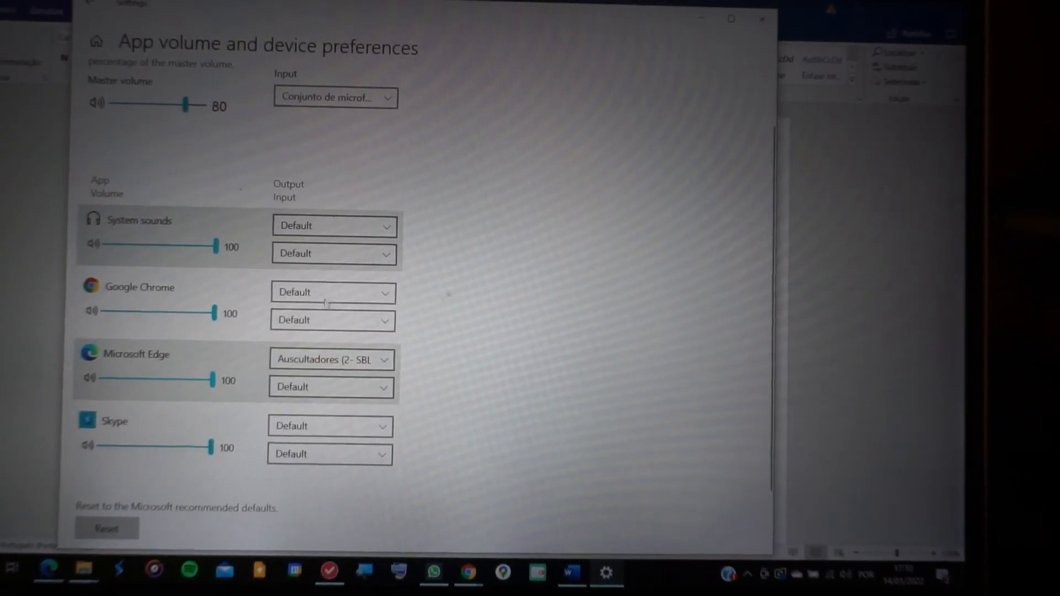
pyautogui.click(332, 292)
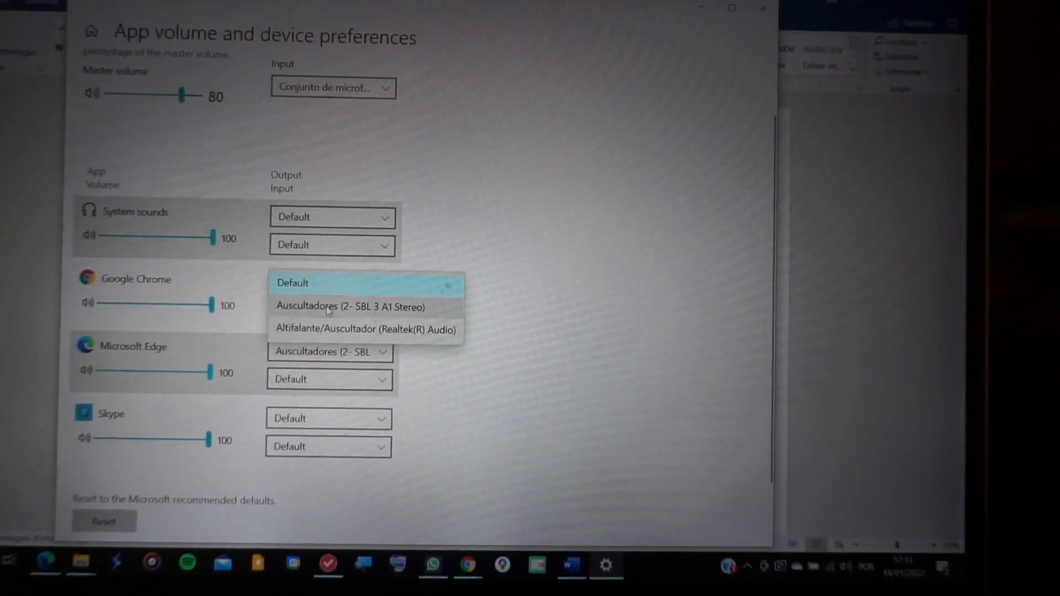
pyautogui.click(350, 306)
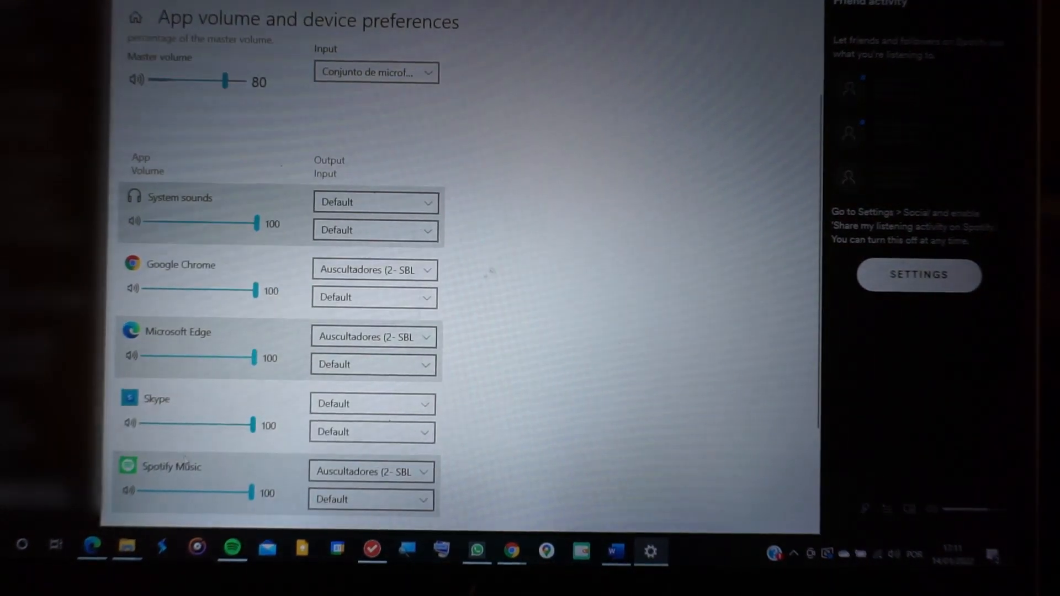
# - Scroll down the app list to Spotify Music's output setting
pyautogui.scroll(-3)
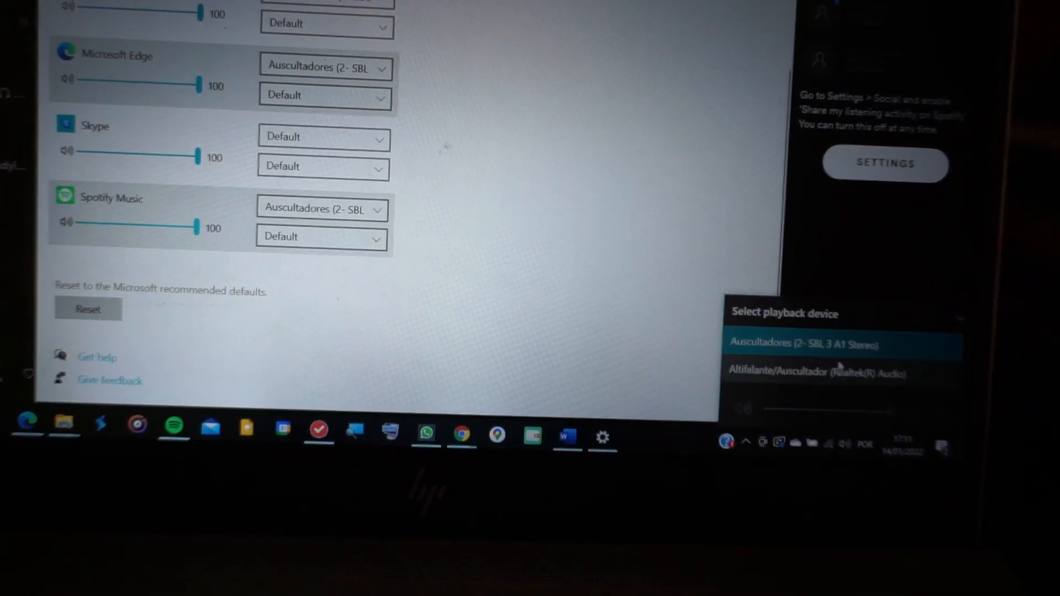
# - Choose Auscultadores (2- SBL 3 A1 Stereo) as the system playback device
pyautogui.click(804, 343)
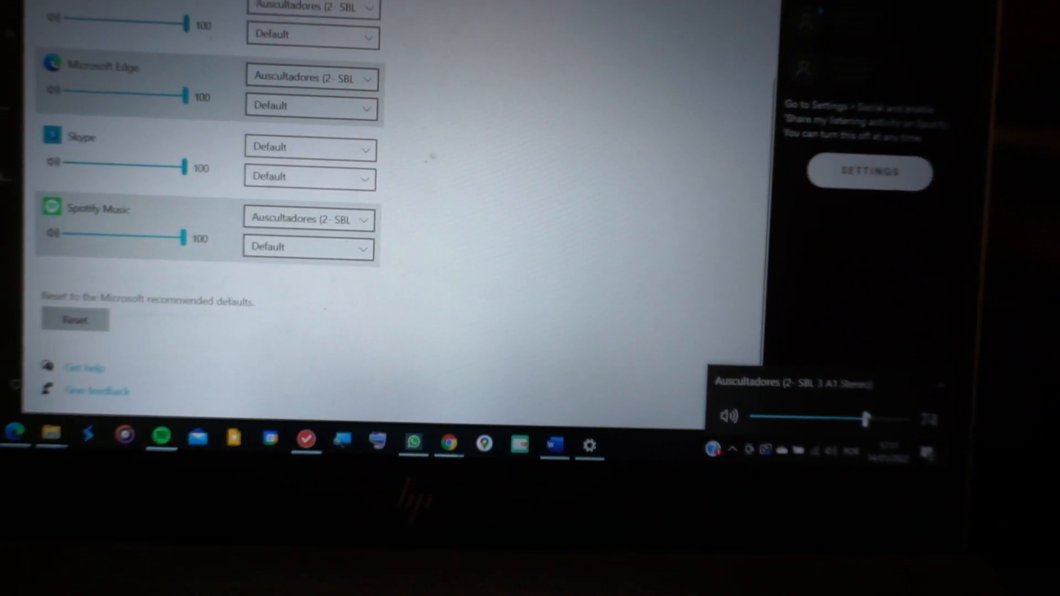